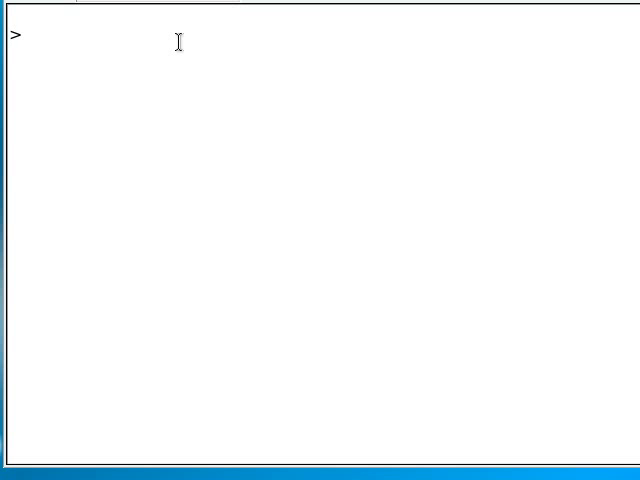
Step: Define vectors before <- c(30, 28, 14, 24, 35) and after <- c(35, 34, 20, 32, 45)
{"action": "left_click", "coordinate": [20, 38]}
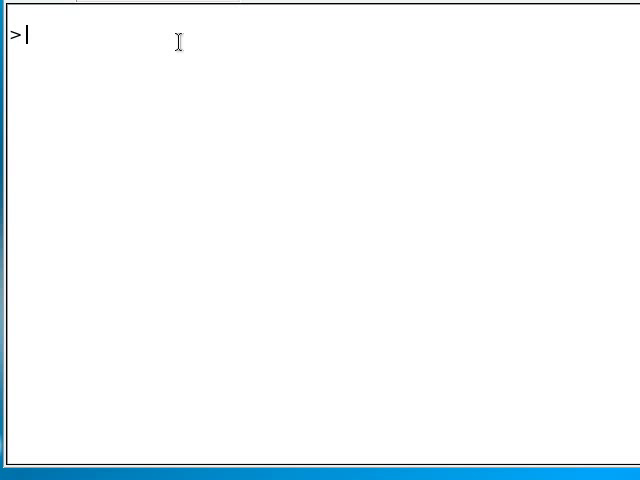
{"action": "type", "text": "before"}
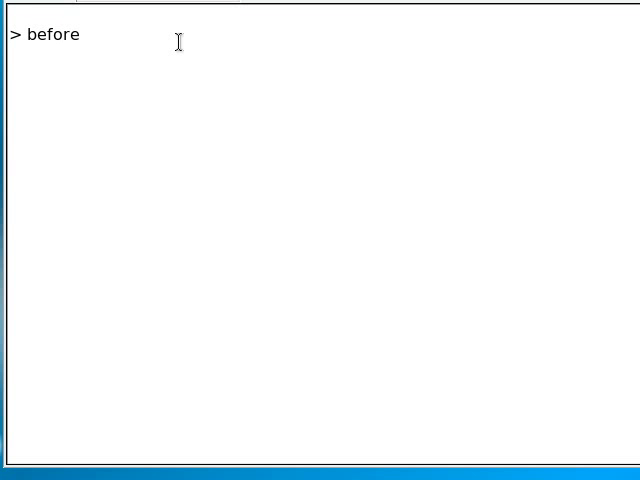
{"action": "type", "text": "<- c("}
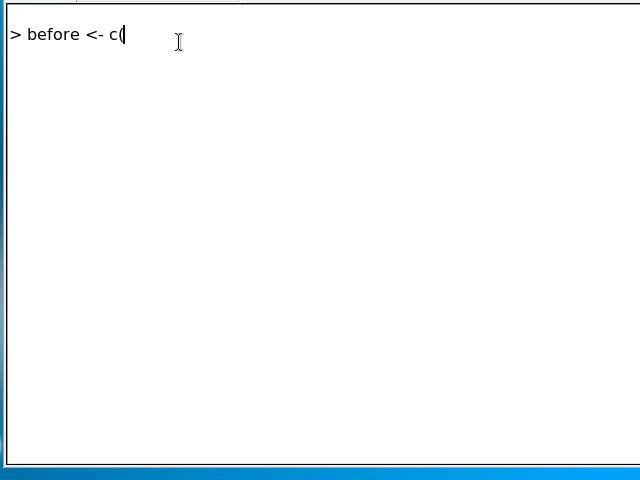
{"action": "type", "text": "30,"}
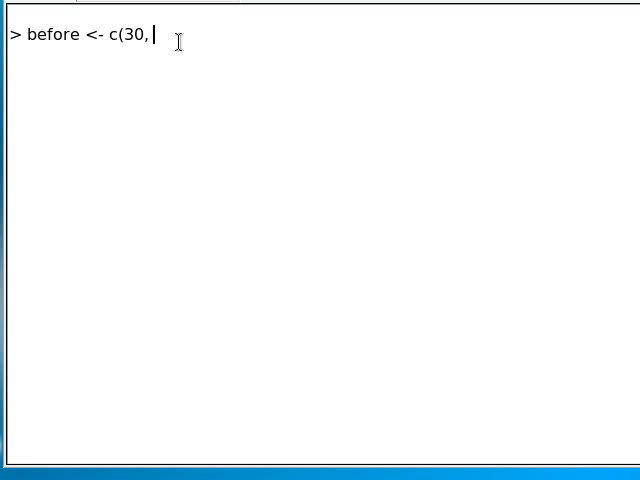
{"action": "type", "text": "28, 14, 24,"}
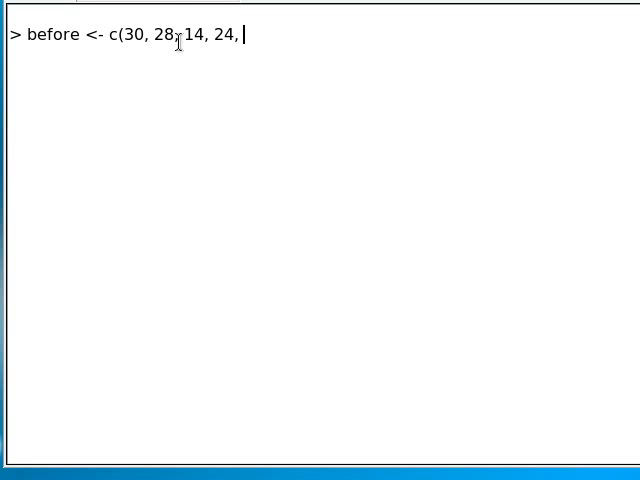
{"action": "type", "text": "35)"}
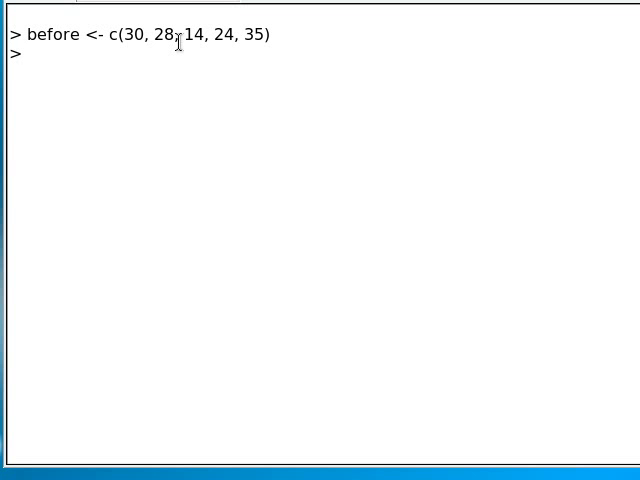
{"action": "type", "text": "after <-"}
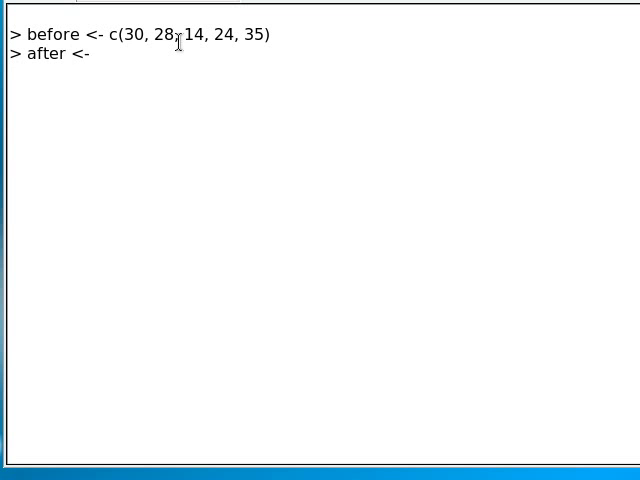
{"action": "type", "text": "c("}
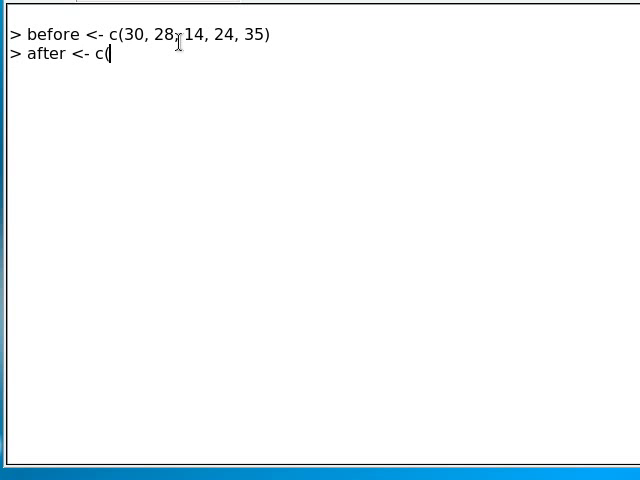
{"action": "type", "text": "35, 34, 20, 32, 45"}
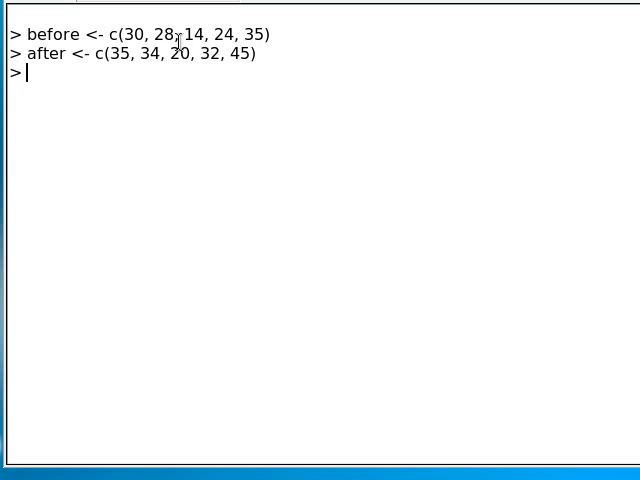
Step: Compute d <- after - before, dbar <- mean(d) and s <- sd(d), printing 7 and 2
{"action": "type", "text": "d <-"}
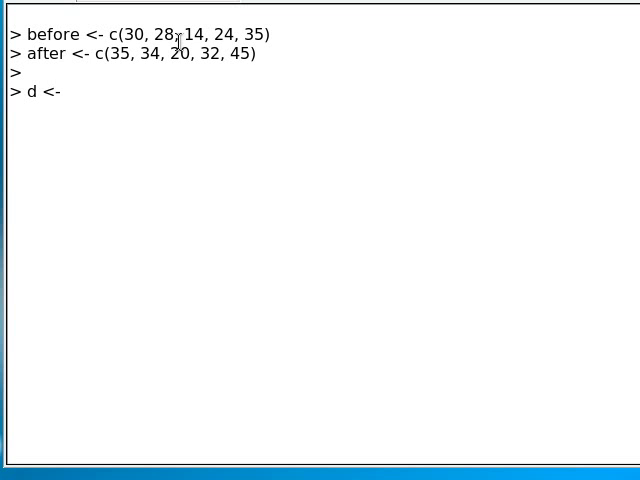
{"action": "type", "text": "after - before"}
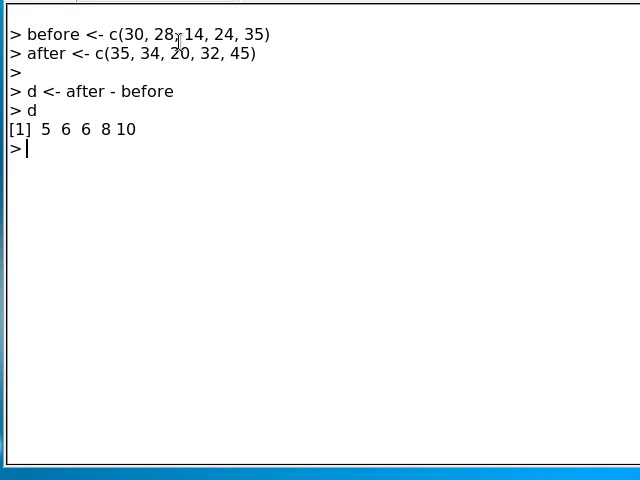
{"action": "type", "text": "dbar <-"}
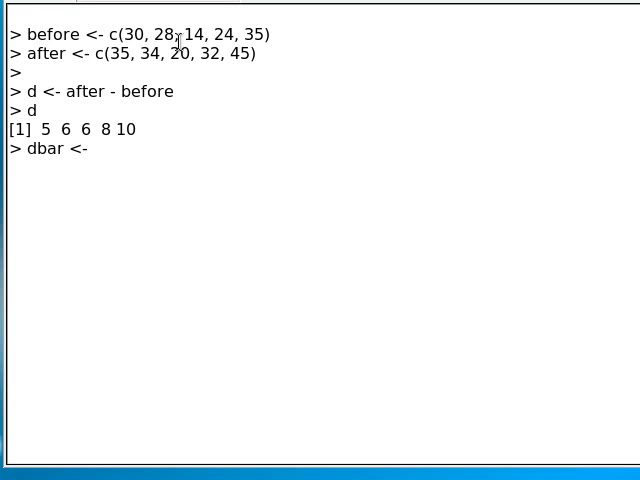
{"action": "type", "text": "mean(d)"}
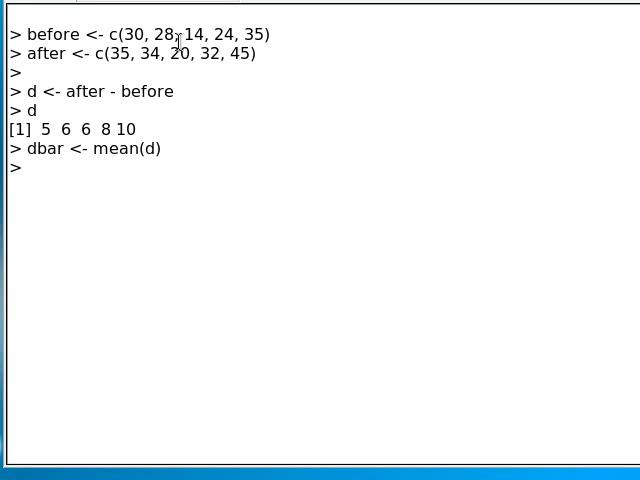
{"action": "type", "text": "s <- sd(d"}
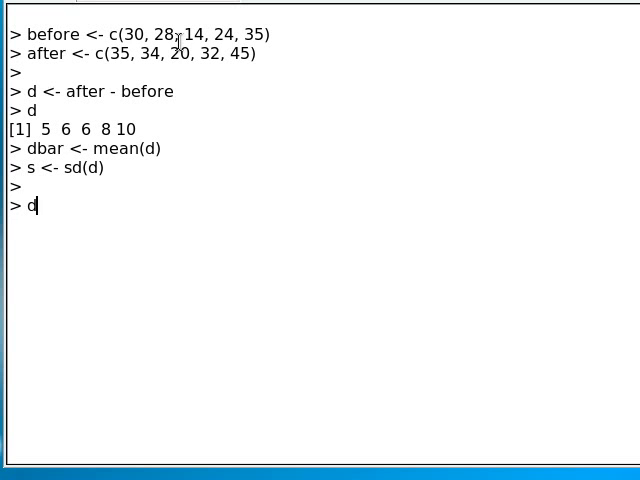
{"action": "type", "text": "bar"}
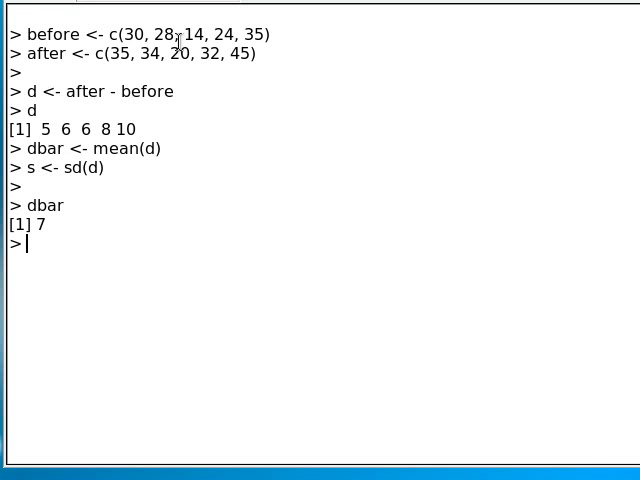
{"action": "type", "text": "s"}
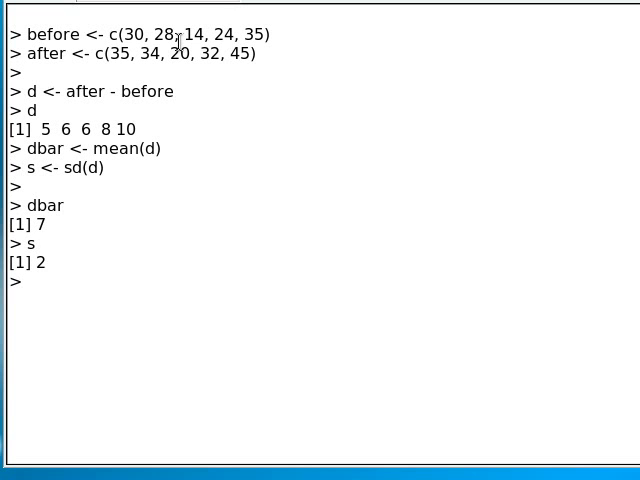
{"action": "type", "text": "t <- dbar"}
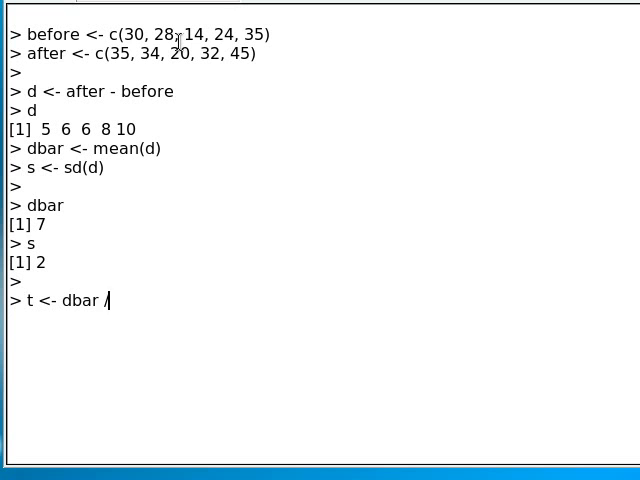
Step: Compute t <- dbar / (s / sqrt(5)), giving 7.826238
{"action": "type", "text": "/s"}
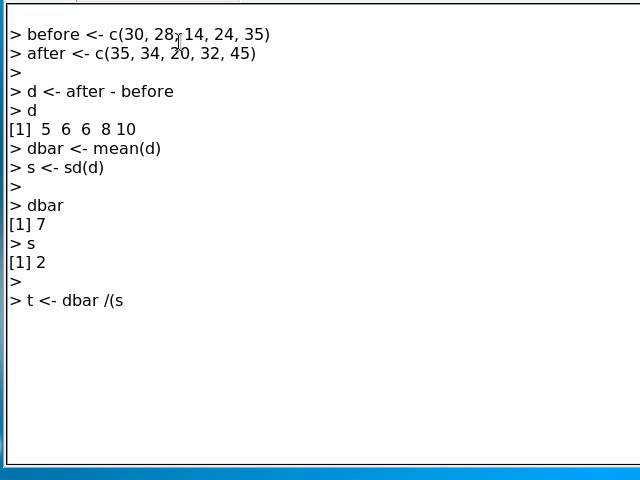
{"action": "type", "text": "/ sqrt("}
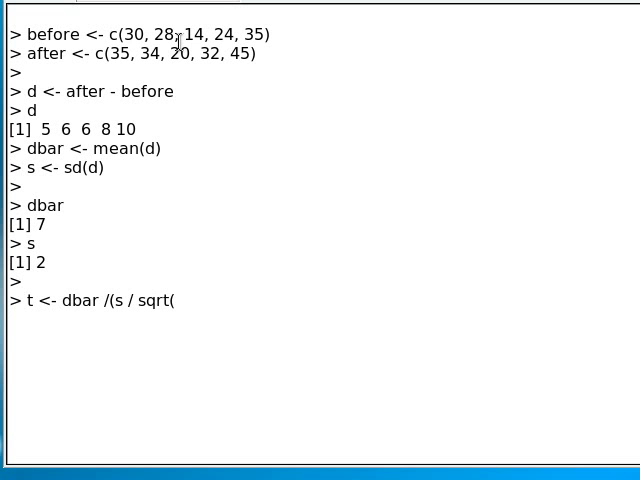
{"action": "type", "text": "5"}
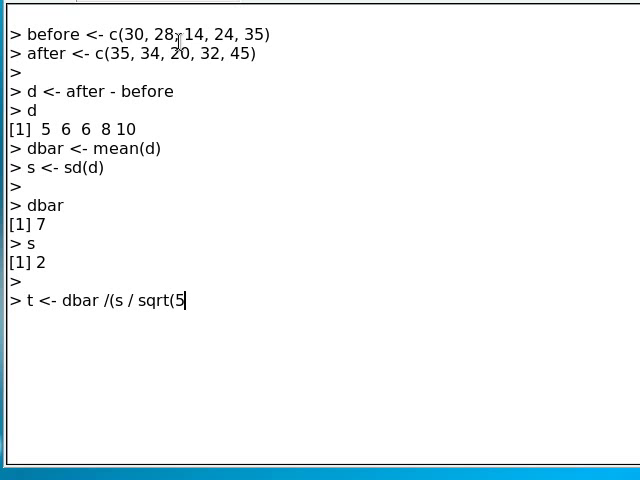
{"action": "key", "text": "Return"}
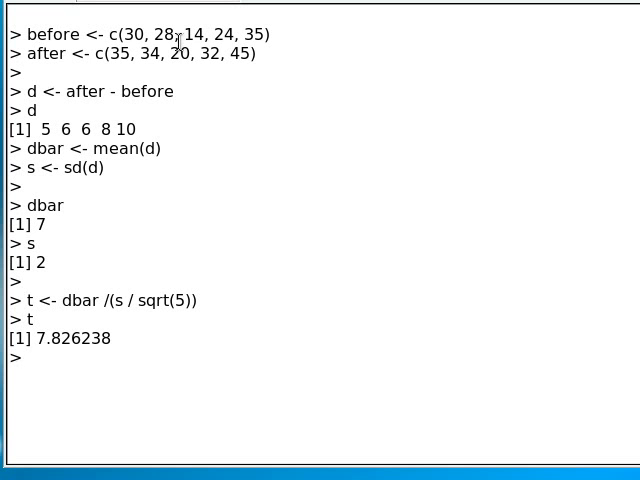
{"action": "mouse_move", "coordinate": [95, 358]}
{"action": "type", "text": "t.test"}
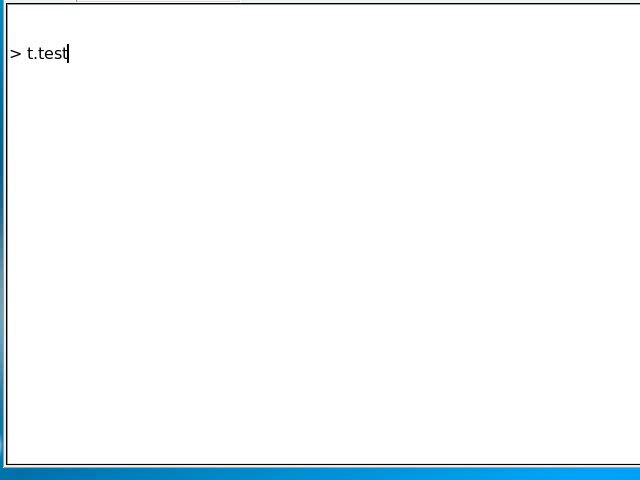
Step: Run t.test(after, before, paired=TRUE, var.equal=TRUE, alternative="greater"), yielding p-value 0.0007195
{"action": "type", "text": "(after,"}
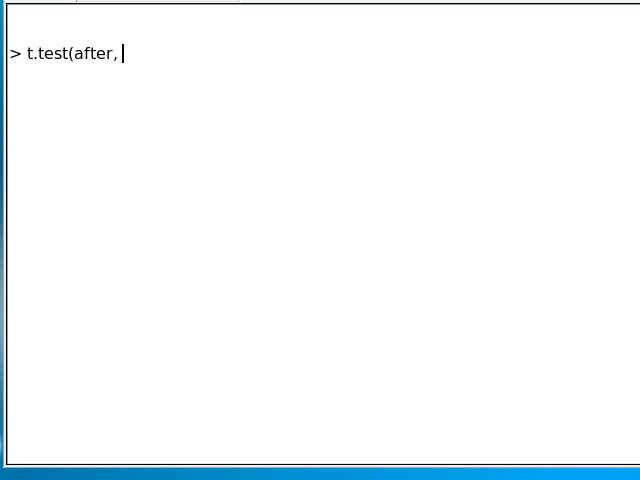
{"action": "type", "text": "before,"}
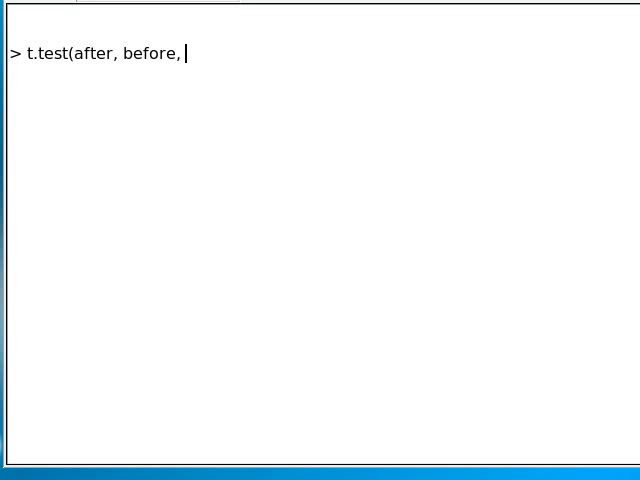
{"action": "type", "text": "paired="}
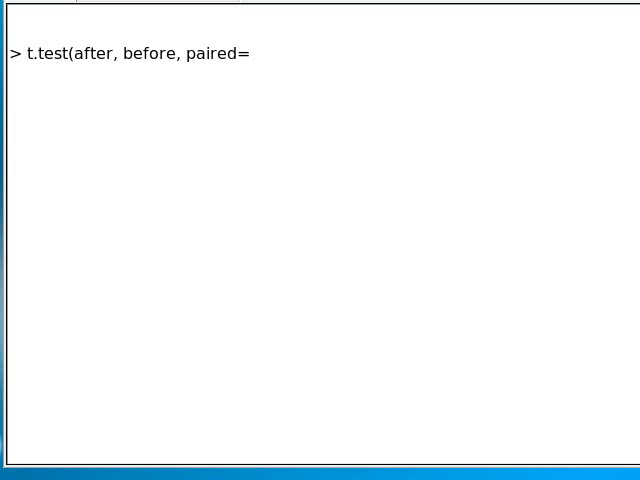
{"action": "type", "text": "TRUE,"}
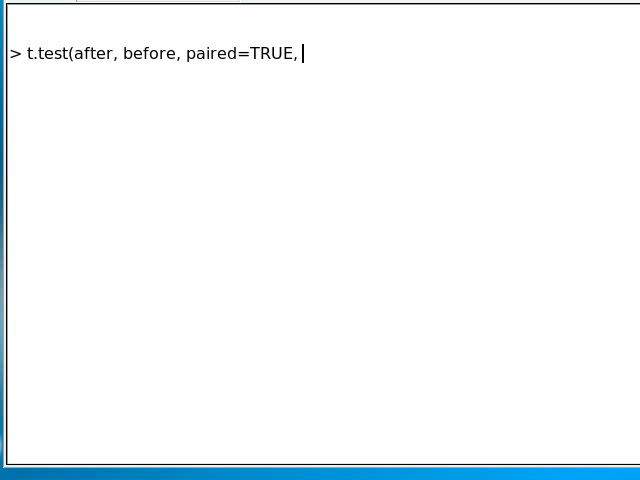
{"action": "type", "text": "var.eq"}
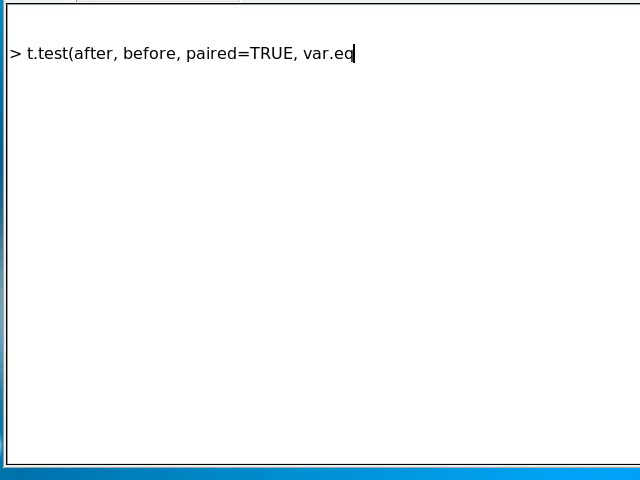
{"action": "type", "text": "ual=TR"}
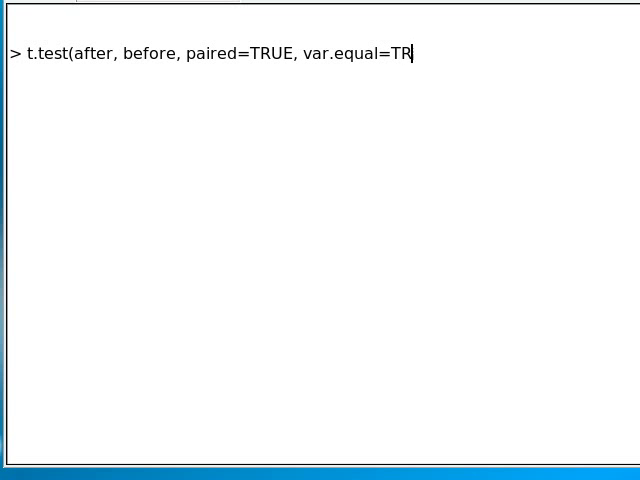
{"action": "type", "text": "UE,"}
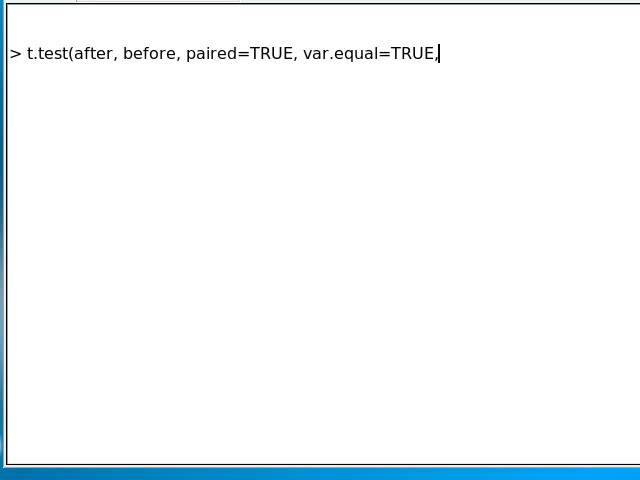
{"action": "type", "text": "alter"}
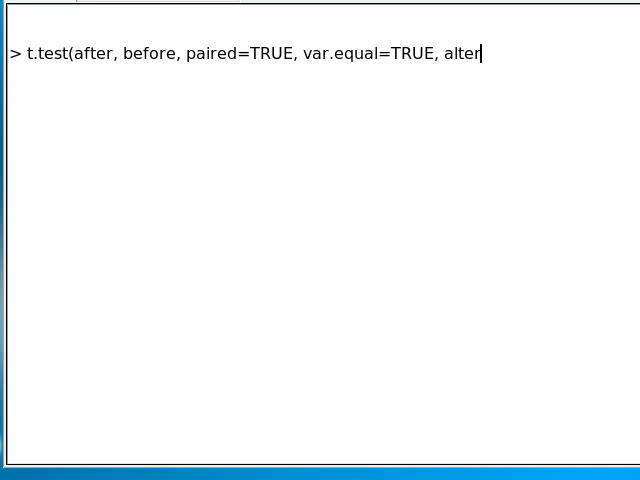
{"action": "type", "text": "native="}
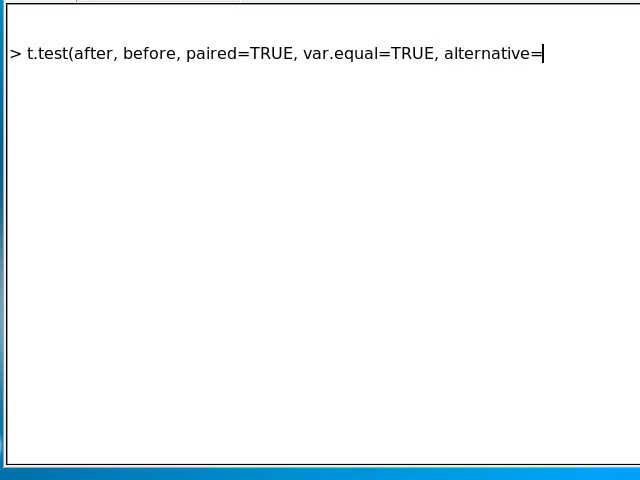
{"action": "type", "text": "\"greater"}
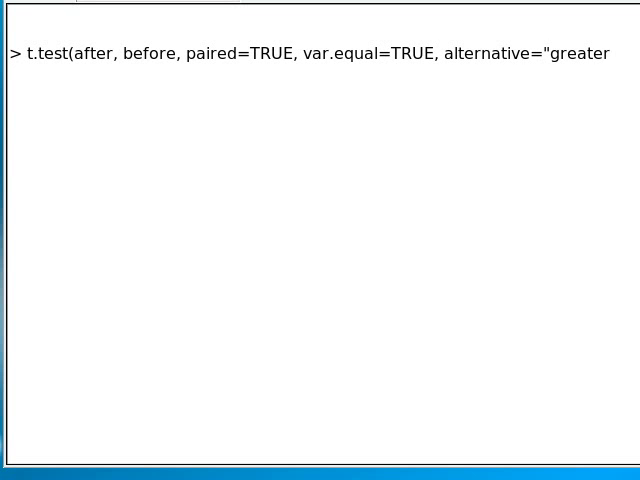
{"action": "type", "text": "\")"}
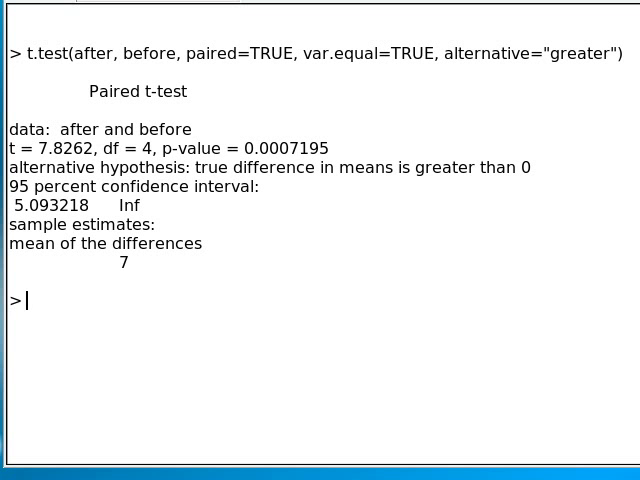
Step: Select the p-value 0.0007195 in the t-test output
{"action": "double_click", "coordinate": [62, 148]}
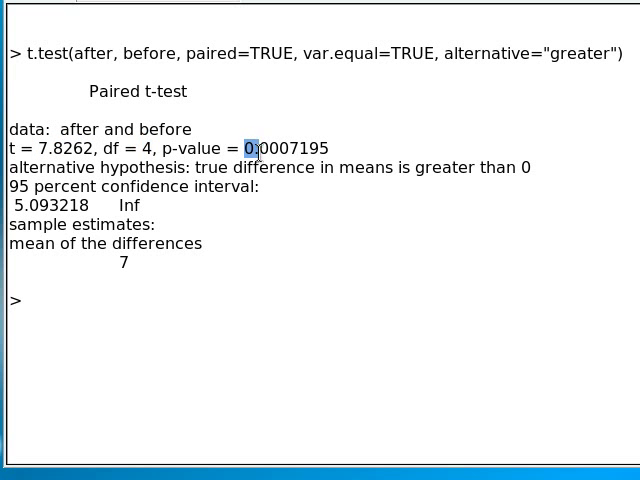
{"action": "left_click_drag", "start_coordinate": [250, 147], "coordinate": [330, 147]}
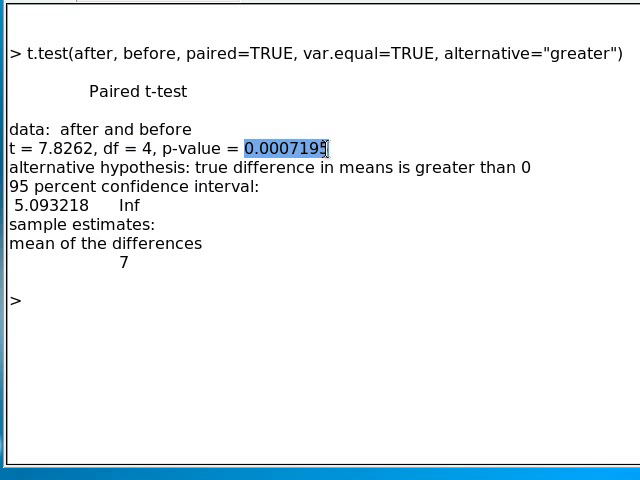
{"action": "mouse_move", "coordinate": [226, 243]}
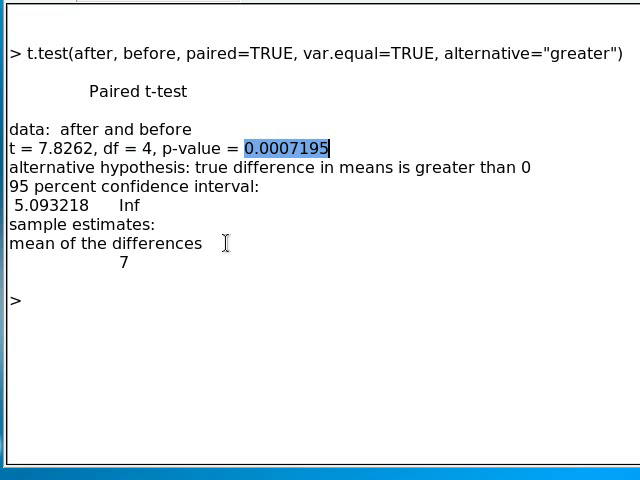
{"action": "mouse_move", "coordinate": [29, 303]}
{"action": "type", "text": "after <- c("}
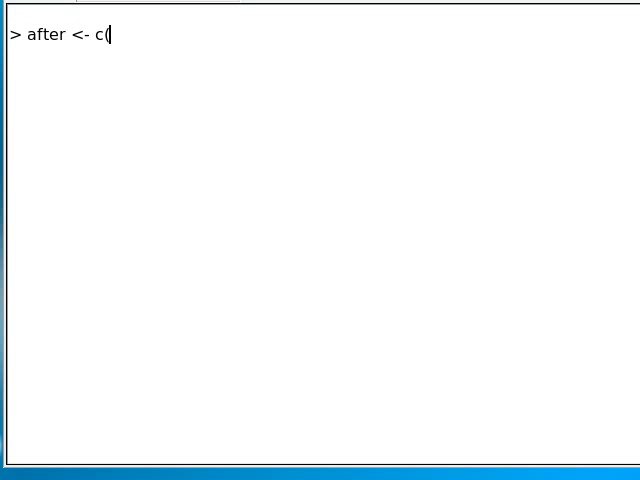
Step: Set after to c(32, 30, 17, 37, 50) and recompute d, dbar (7) and s (6.44205)
{"action": "type", "text": "32, 30, 17"}
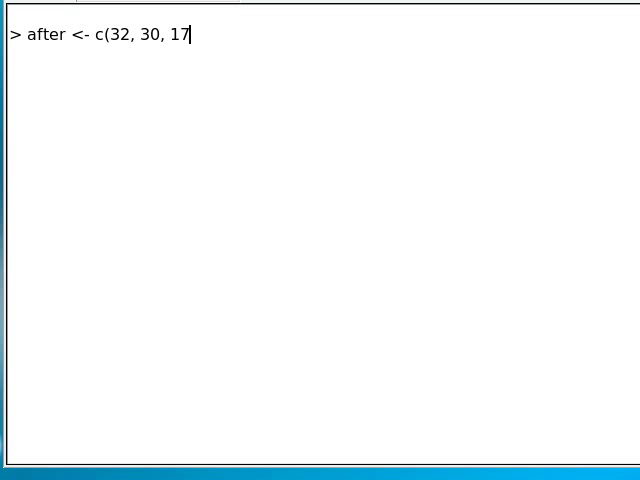
{"action": "type", "text": ", 37, 50)"}
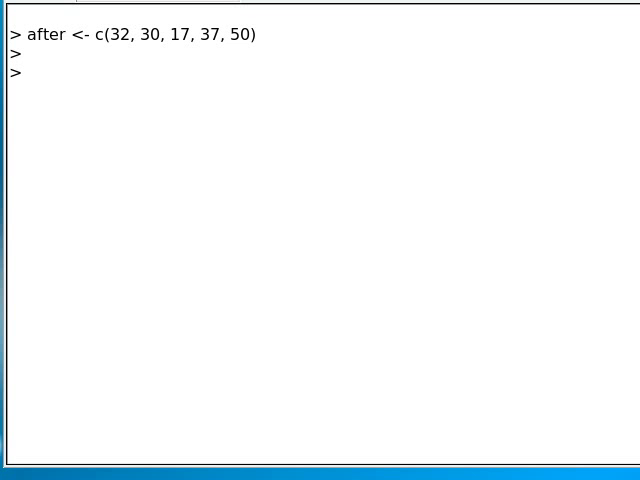
{"action": "type", "text": "d <- a"}
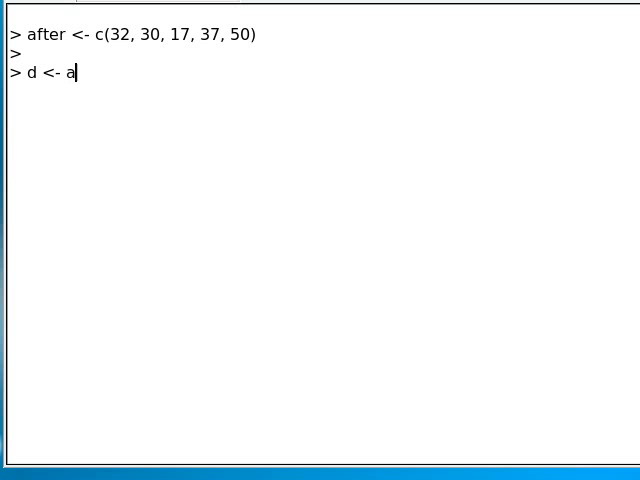
{"action": "type", "text": "fter - before"}
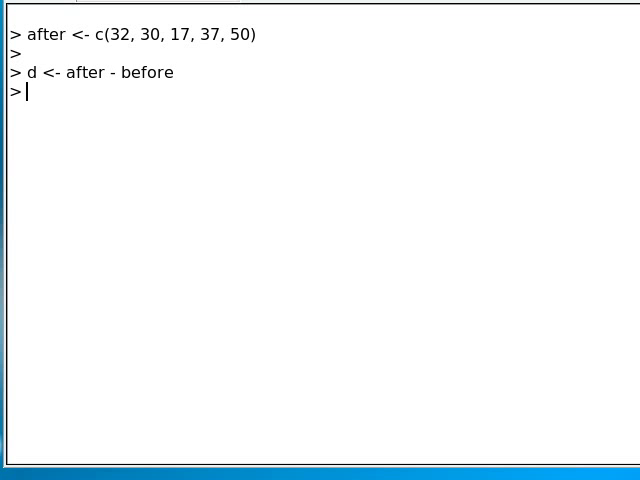
{"action": "type", "text": "d"}
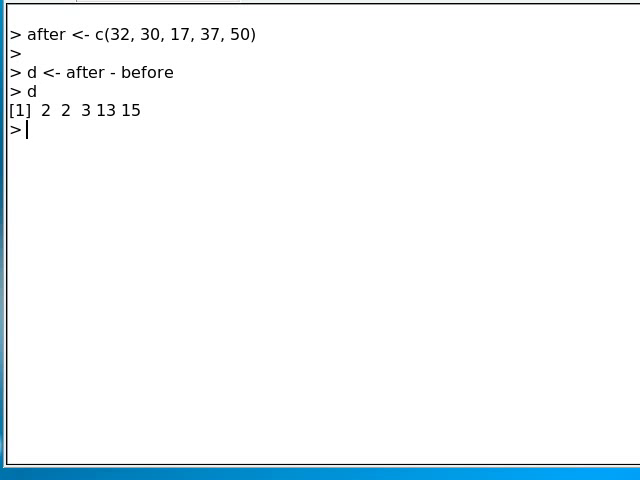
{"action": "type", "text": "dbar"}
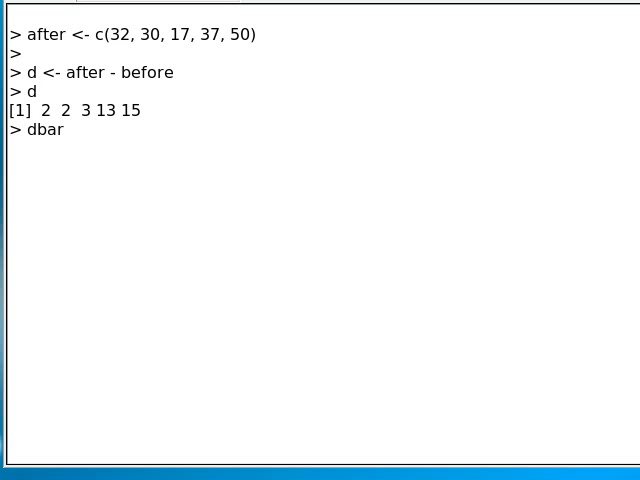
{"action": "type", "text": "<- mean(d"}
{"action": "type", "text": "s <- sd(d"}
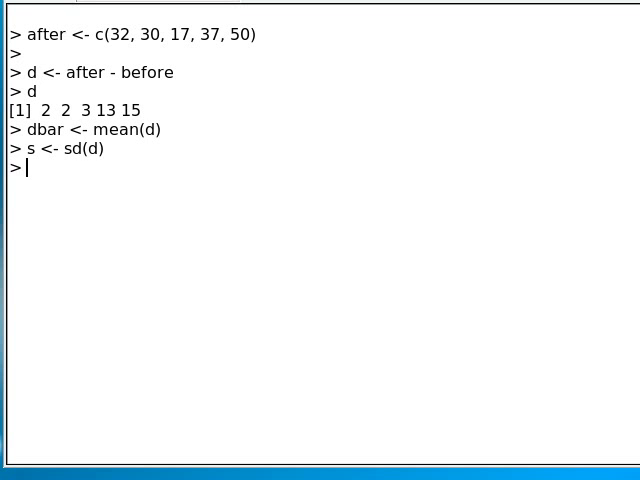
{"action": "type", "text": "mean"}
{"action": "type", "text": "dbar ; s"}
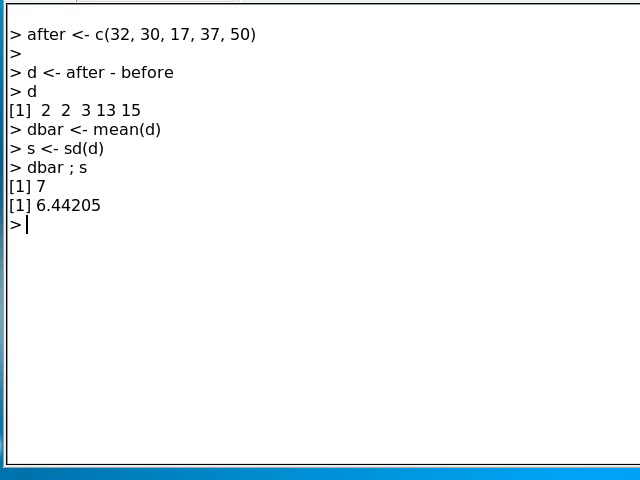
Step: Recompute t <- dbar / (s / sqrt(5)), giving 2.429735
{"action": "type", "text": "t"}
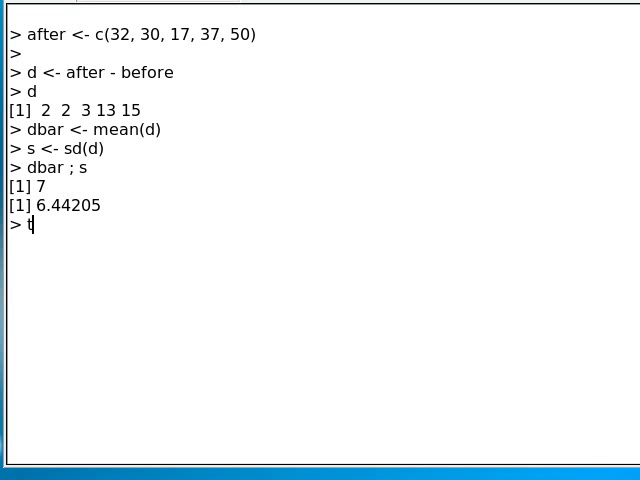
{"action": "type", "text": "<-"}
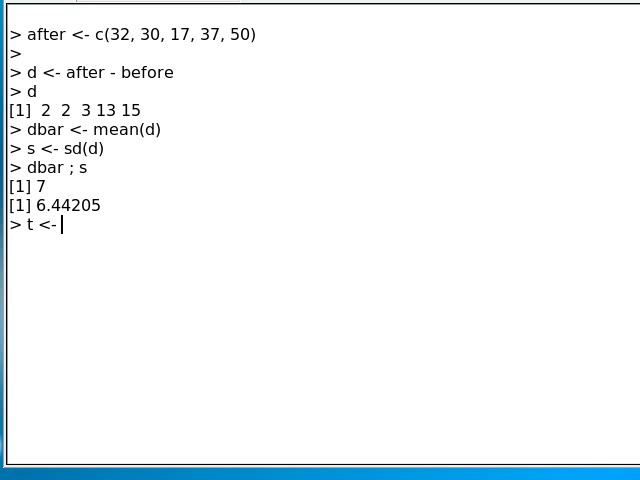
{"action": "type", "text": "dbar /"}
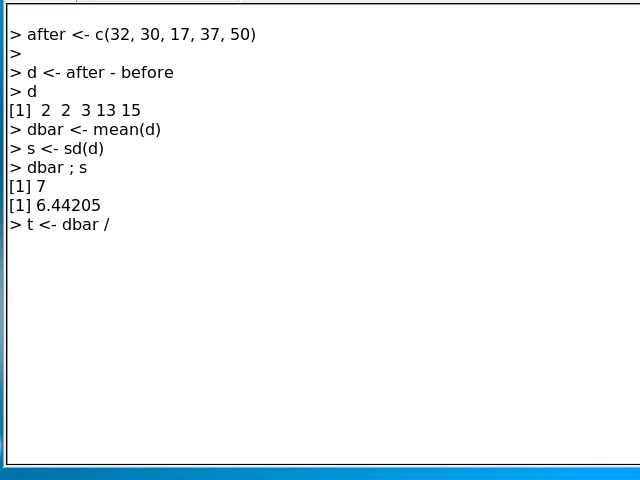
{"action": "type", "text": "(s / sqrt(5"}
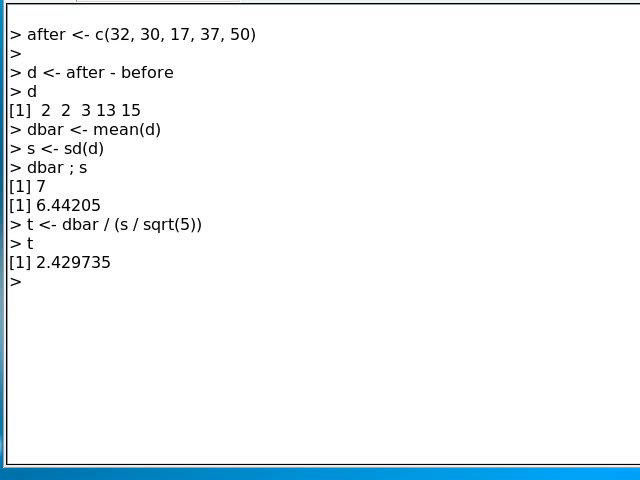
{"action": "mouse_move", "coordinate": [107, 277]}
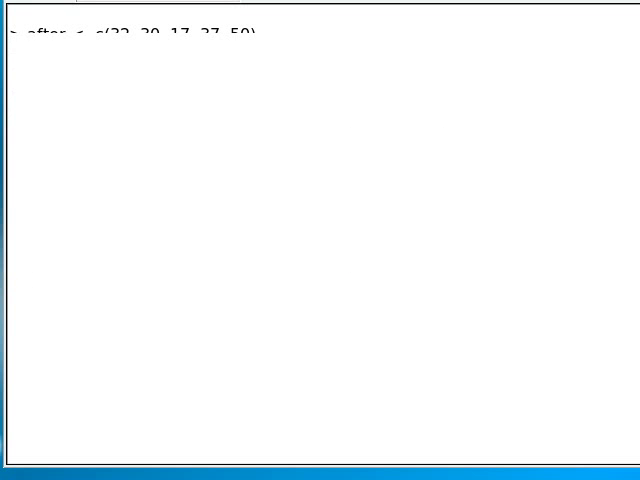
Step: Rerun the one-sided paired t.test and highlight its p-value 0.036
{"action": "type", "text": "t.test(after, before, paired=TRUE, var.equal=TRUE, alternative=\"greater\")"}
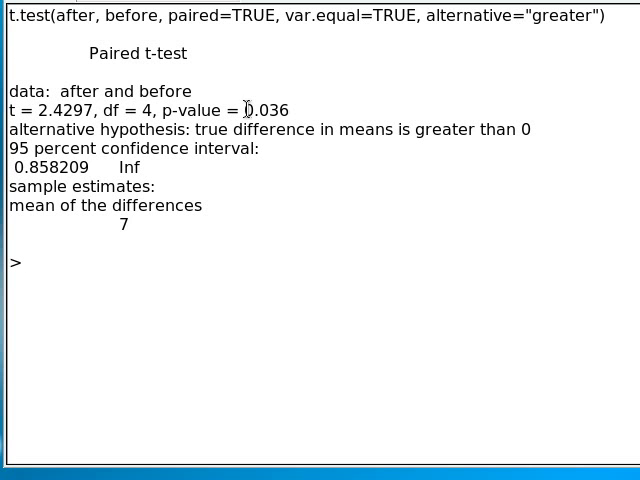
{"action": "double_click", "coordinate": [272, 110]}
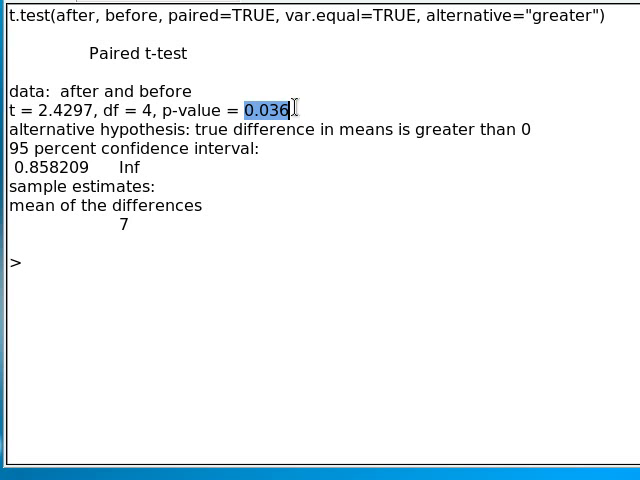
{"action": "mouse_move", "coordinate": [452, 99]}
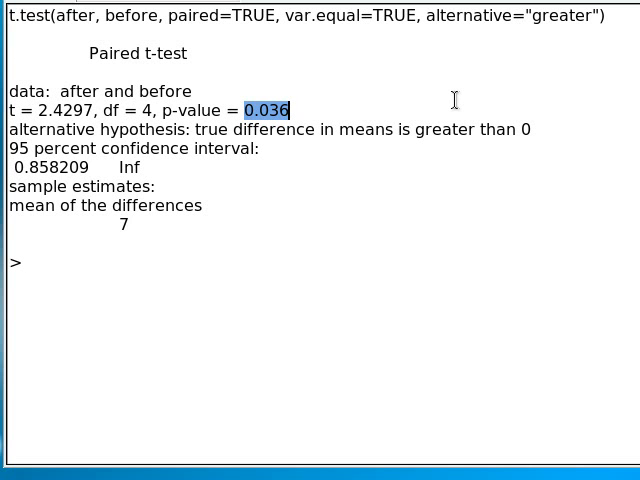